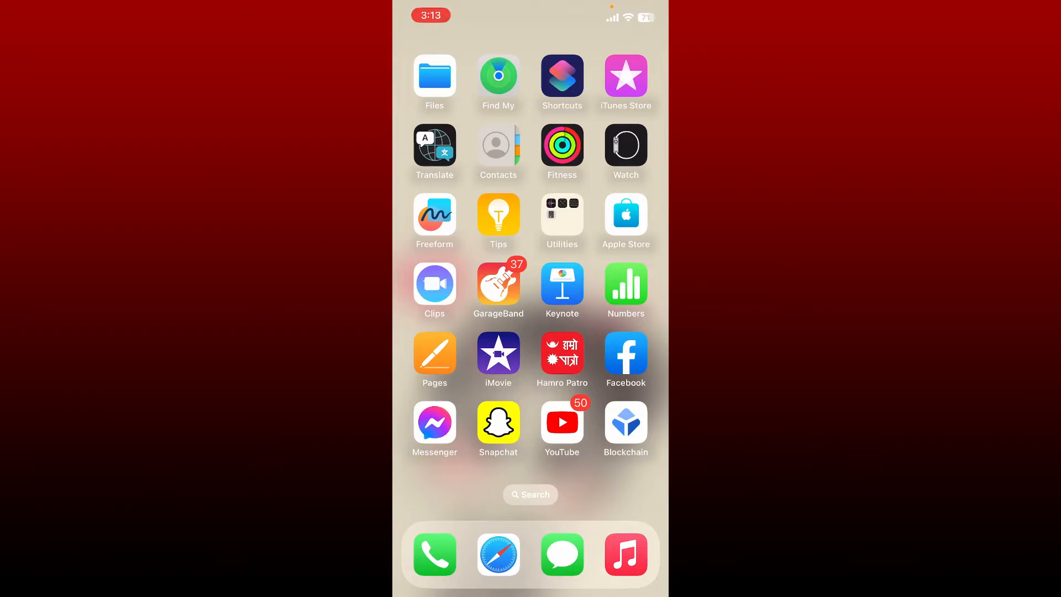
pyautogui.click(497, 554)
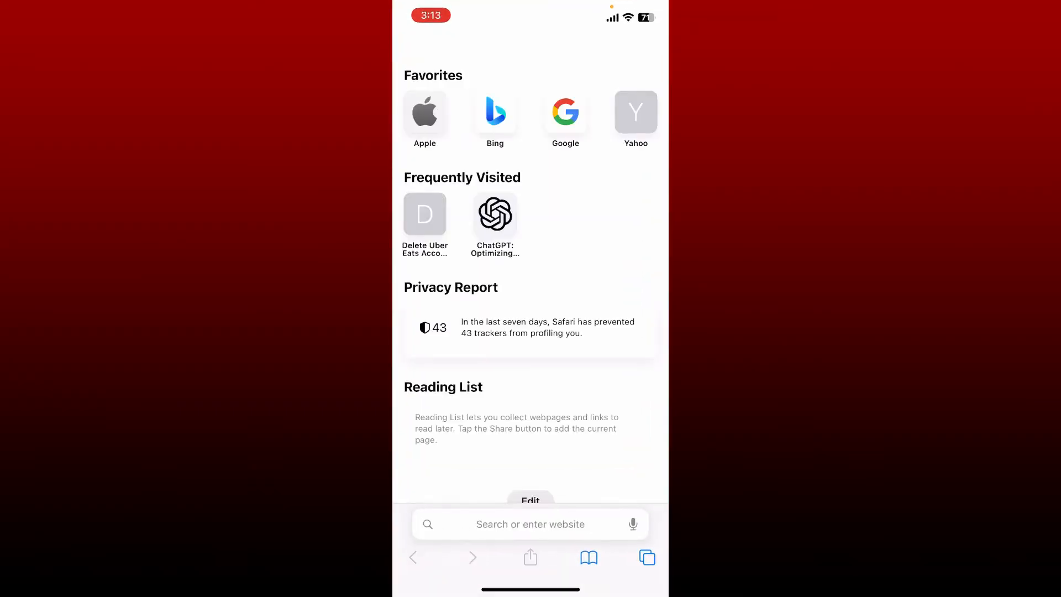
pyautogui.click(530, 524)
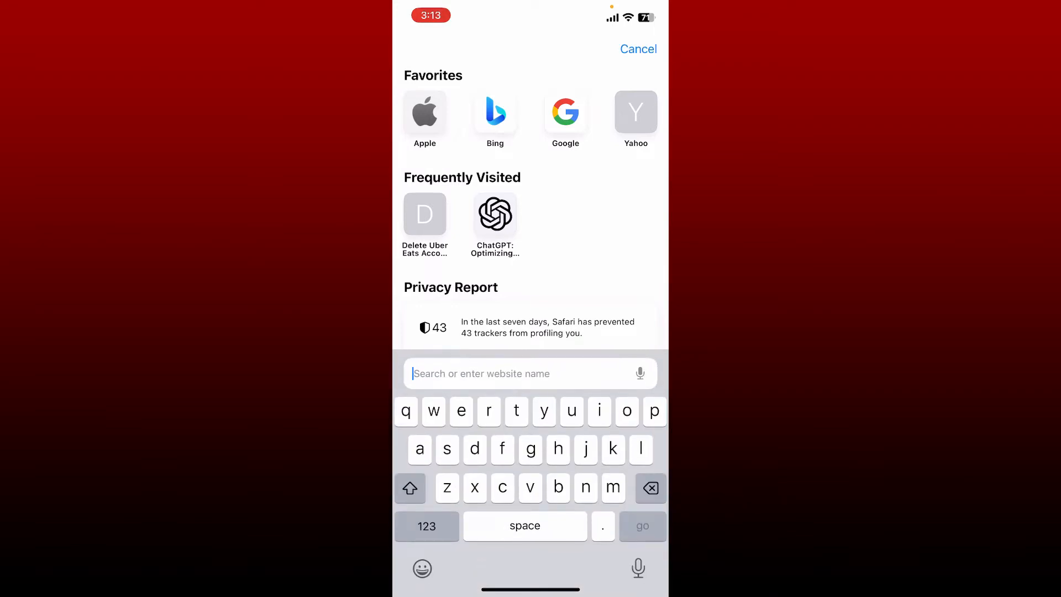
pyautogui.write('ally.com')
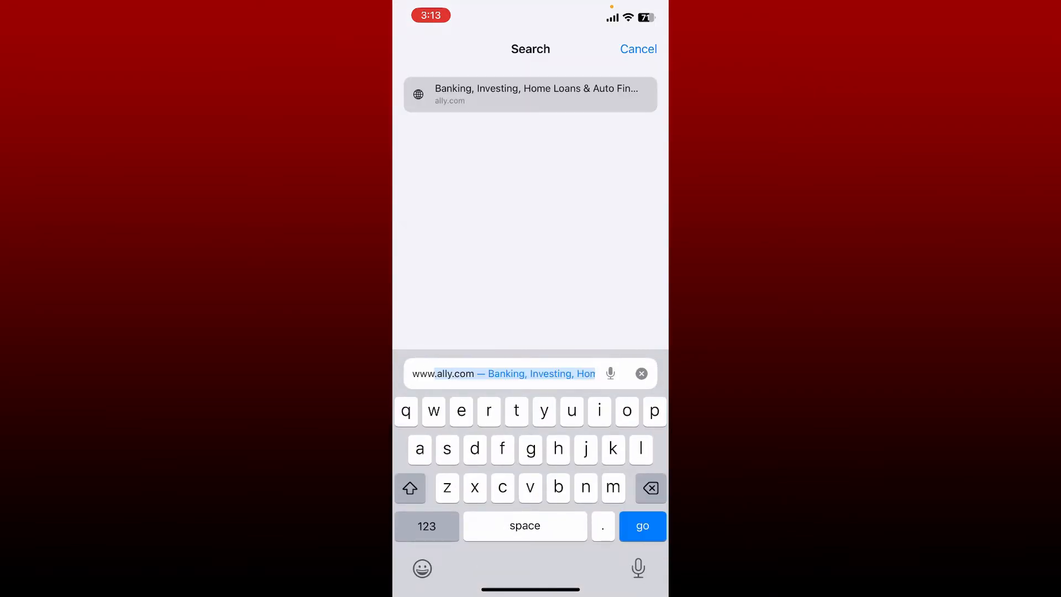
pyautogui.write('www.ollocard')
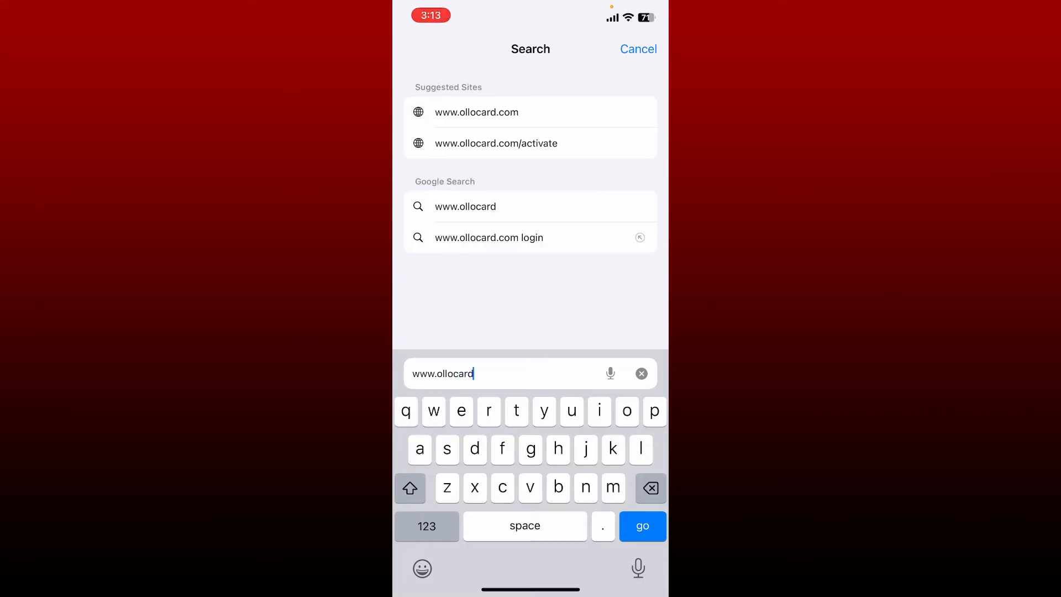
pyautogui.click(475, 111)
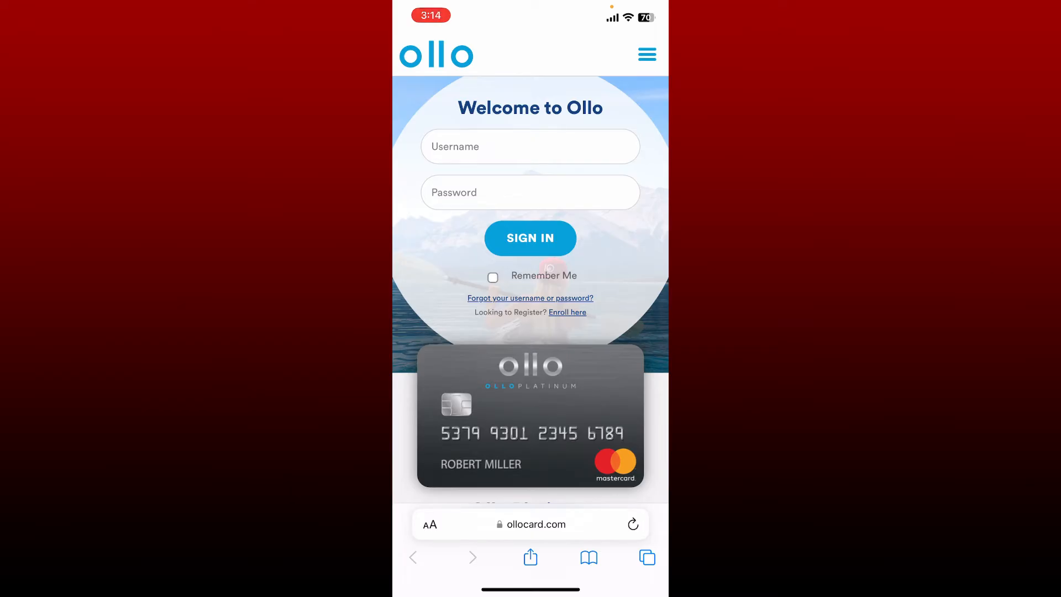
# Enter the username and password in the Ollo sign-in fields
pyautogui.click(530, 146)
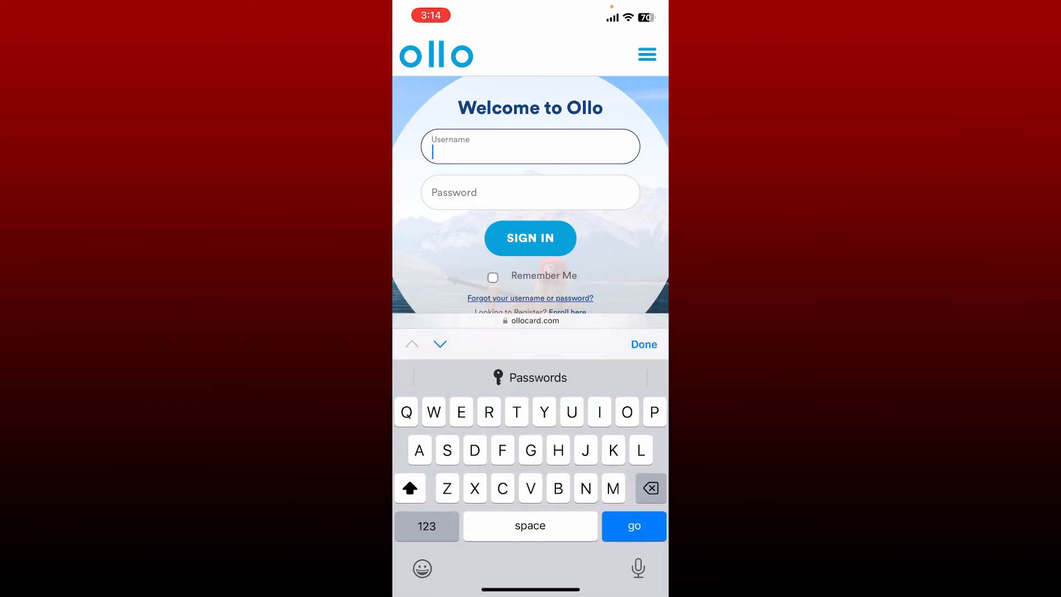
pyautogui.write('••••')
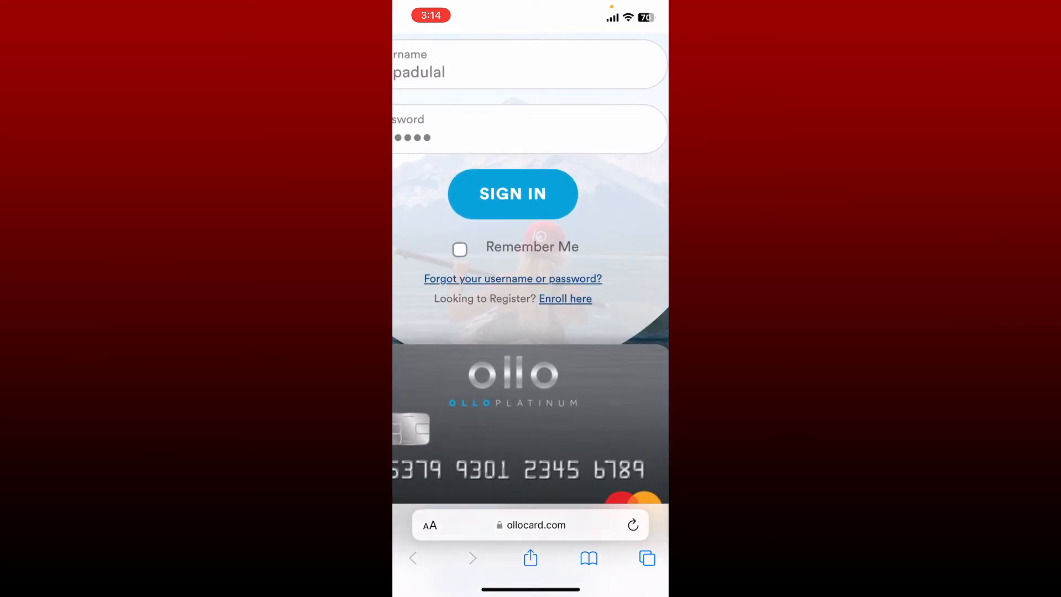
pyautogui.scroll(-3)
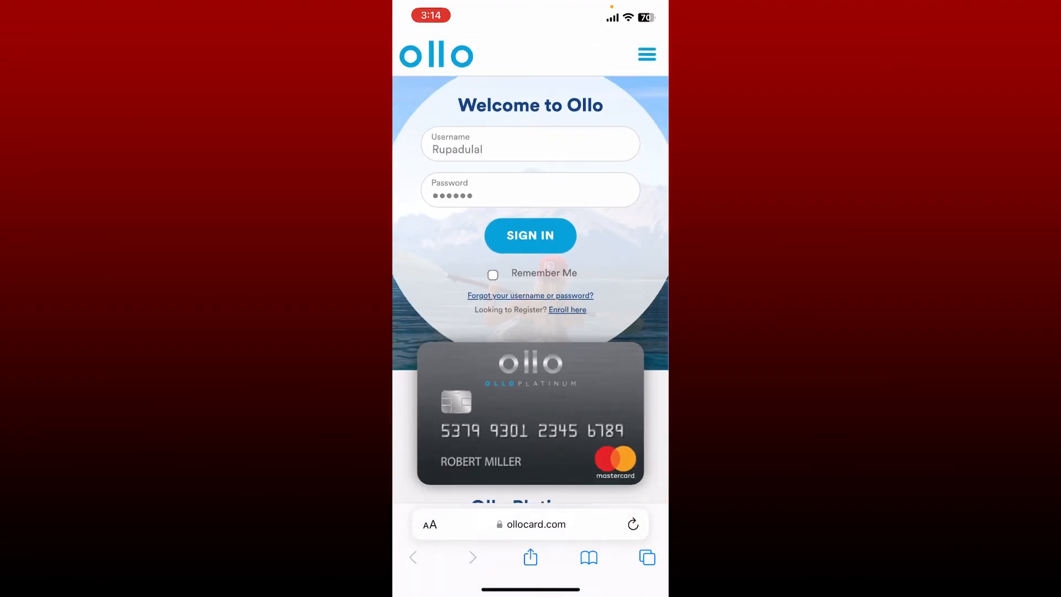